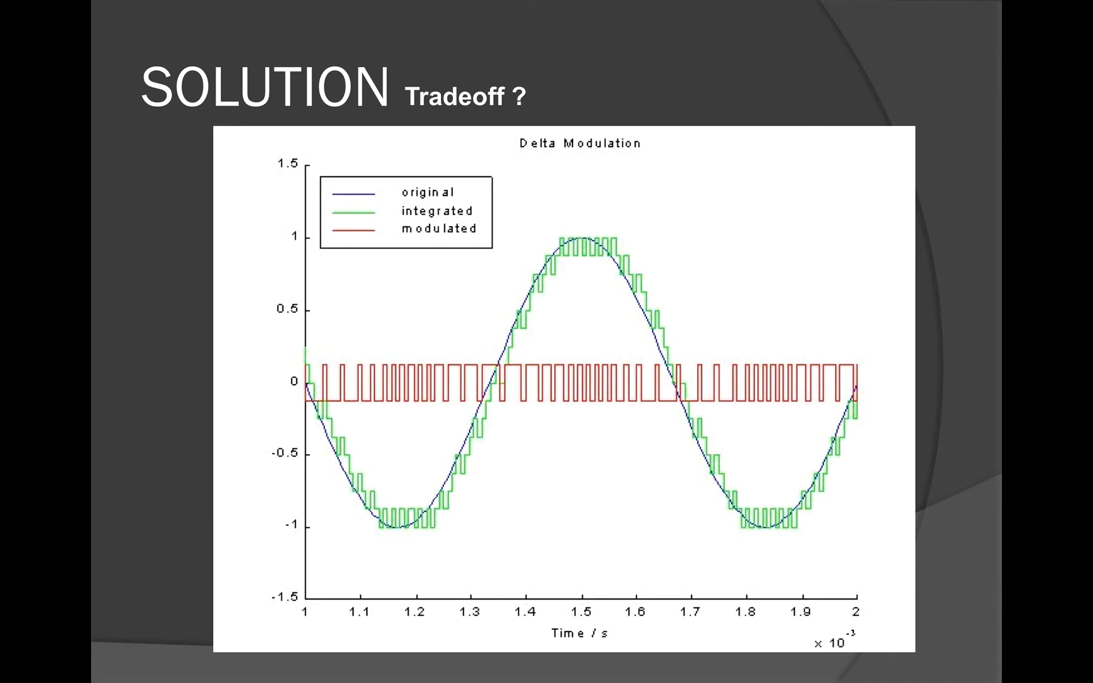
Advance the slideshow to the MATLAB title slide and exit it.
key(escape)
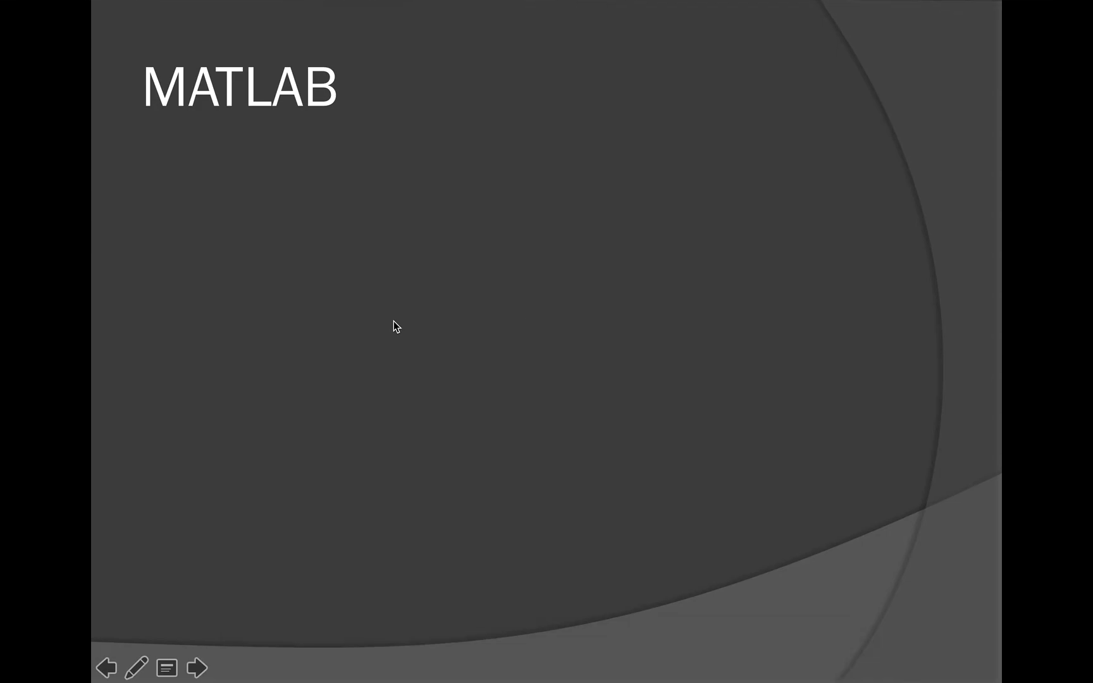
key(Escape)
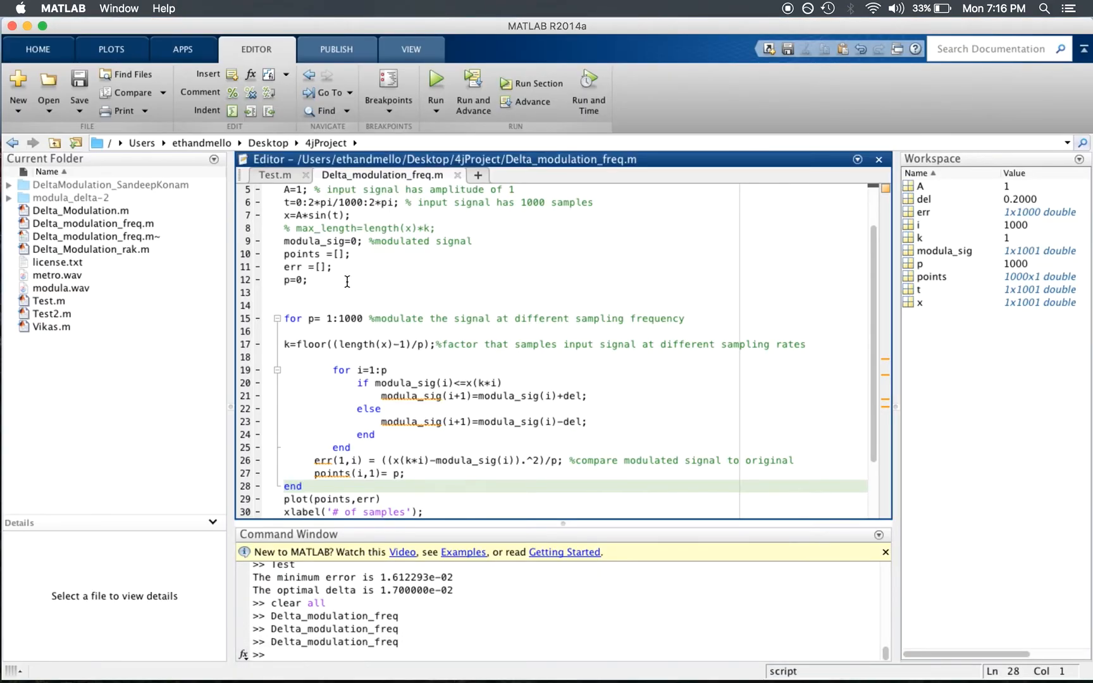
Review the Test.m script's code in the editor and run it.
click(275, 174)
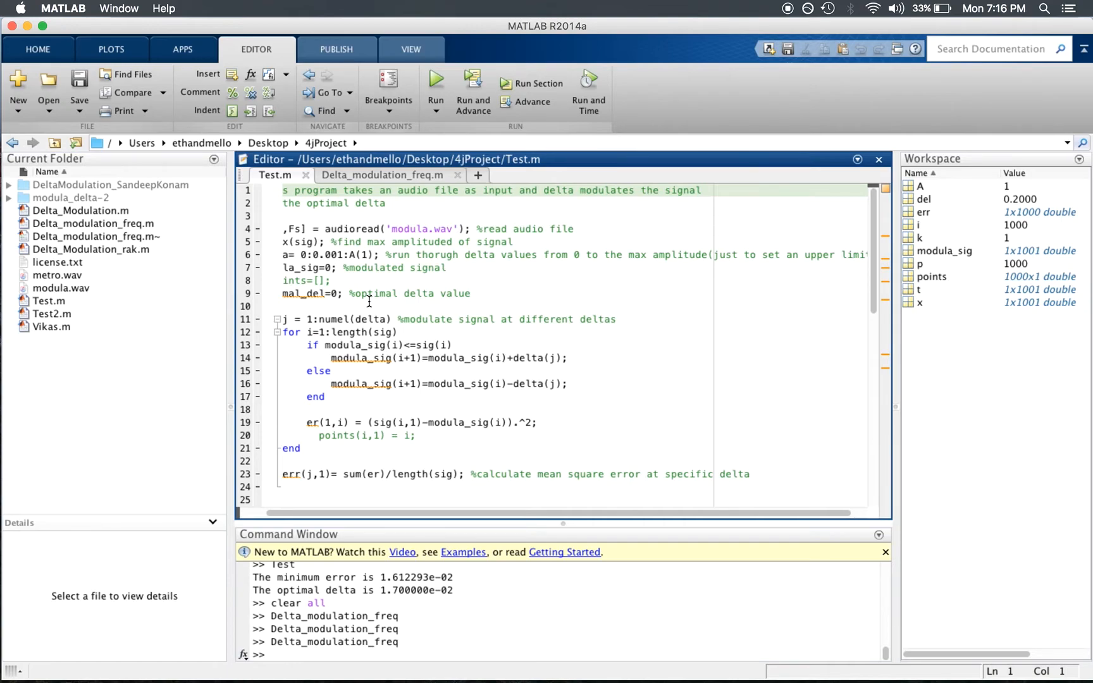
scroll(down, 3)
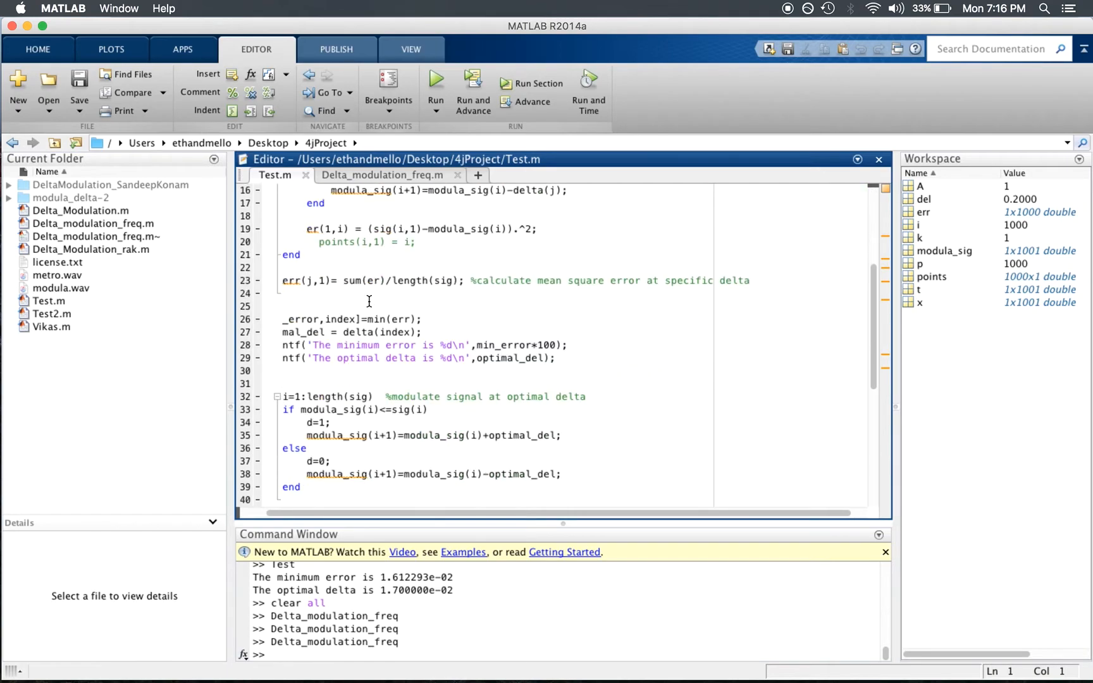
scroll(up, 3)
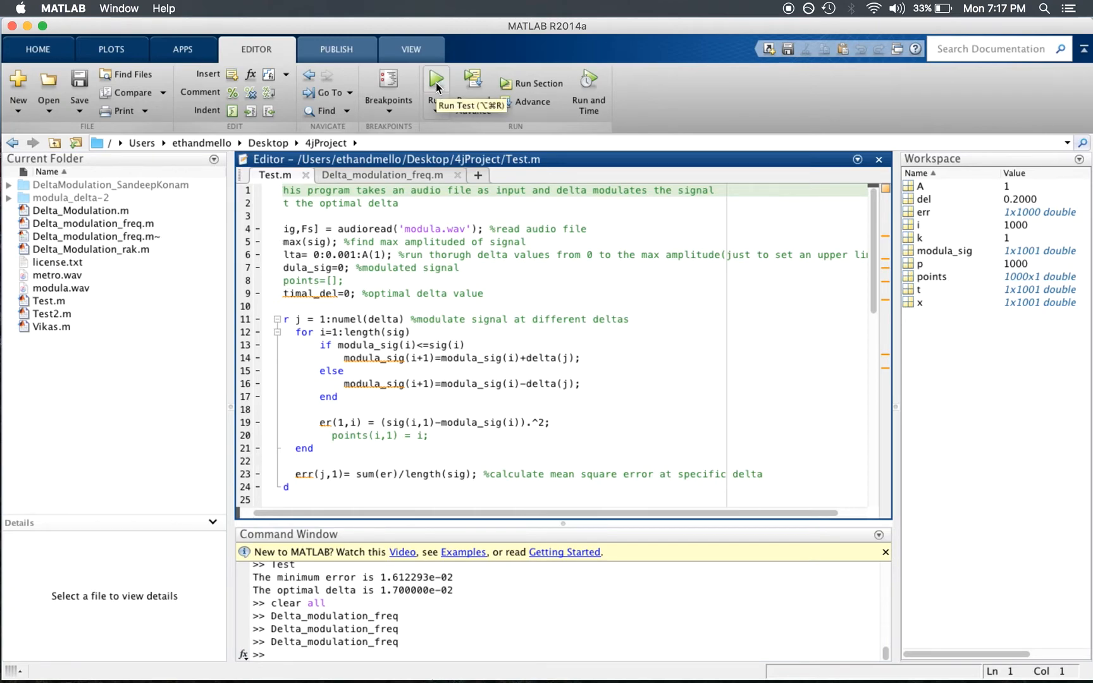
mouse_move(443, 210)
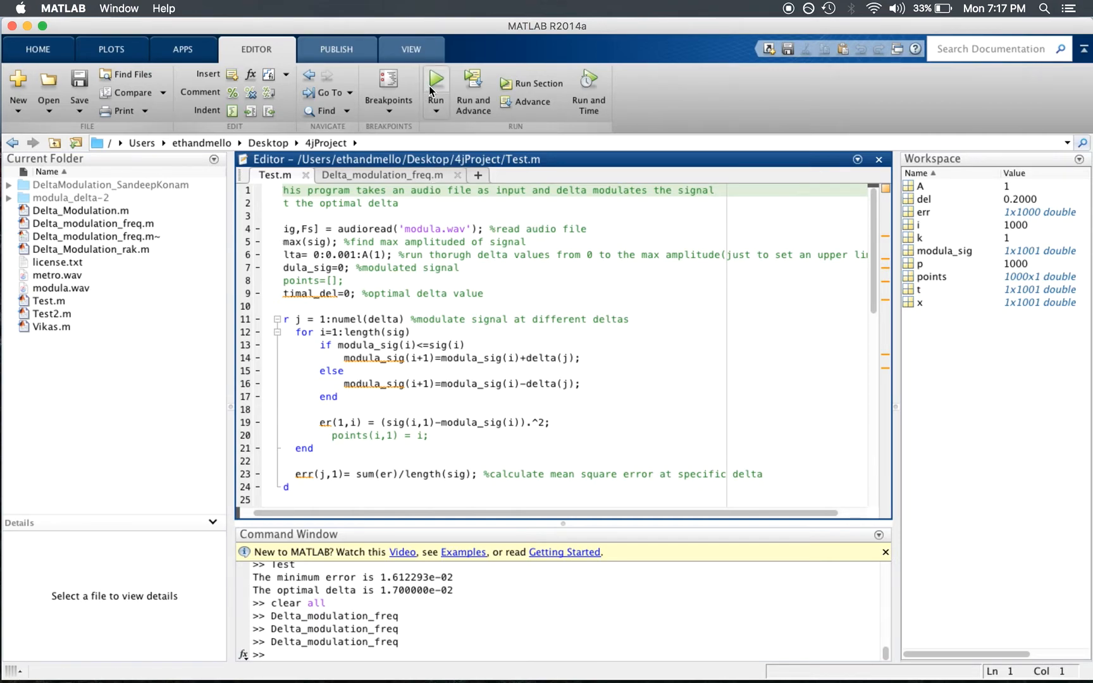
click(435, 78)
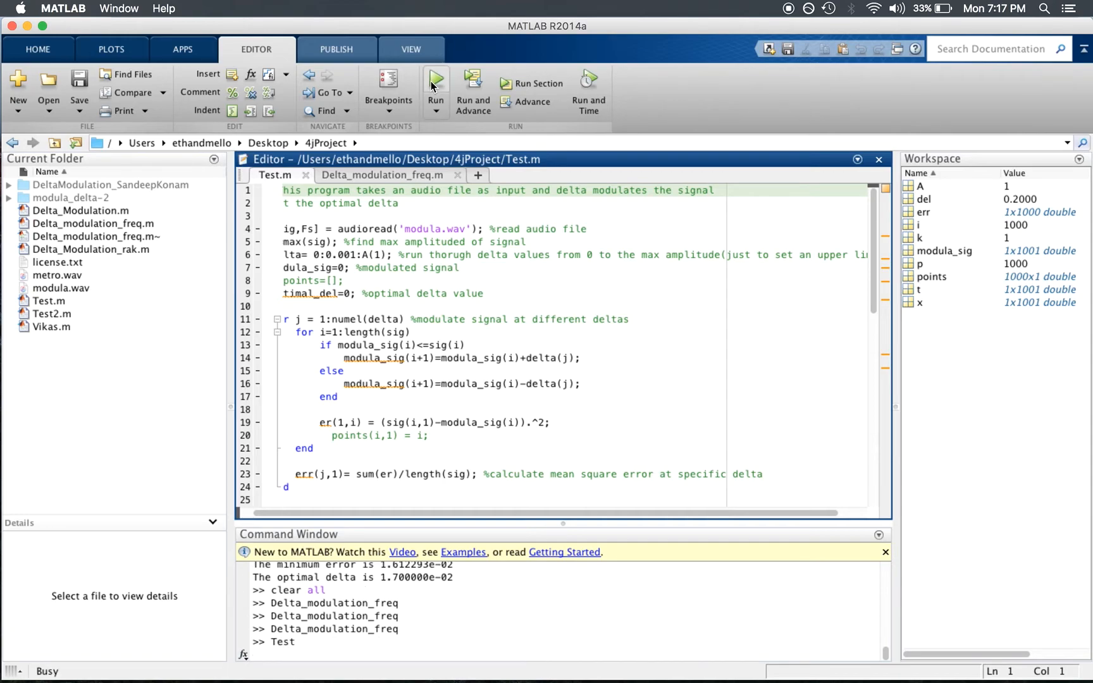
mouse_move(399, 289)
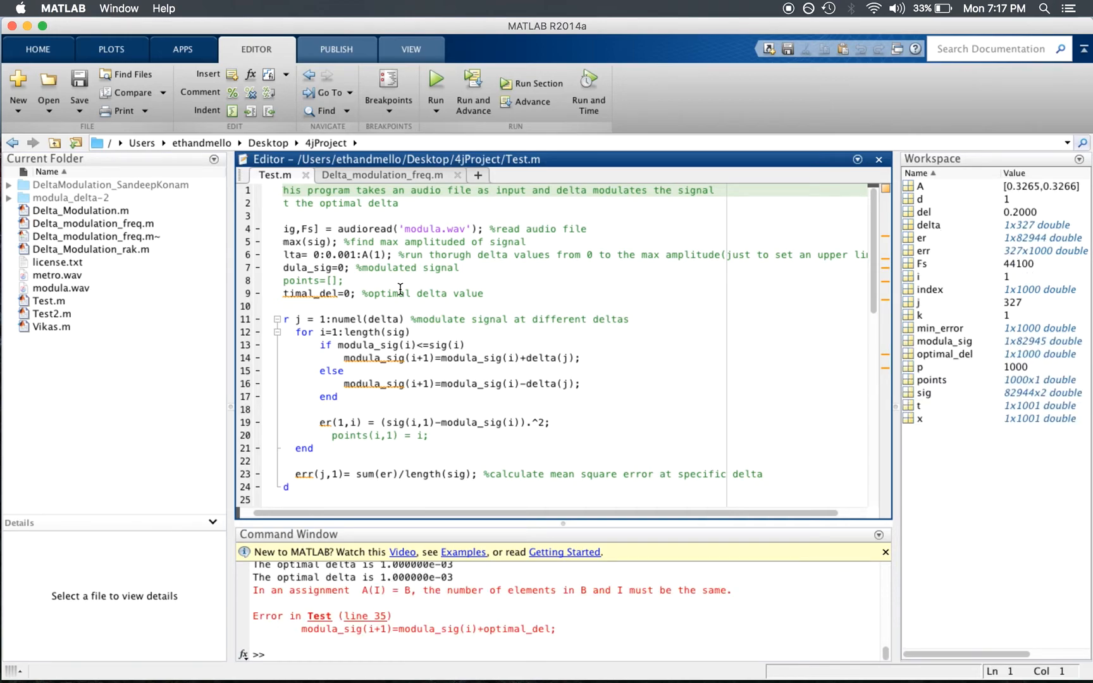
mouse_move(300, 646)
text(clear all)
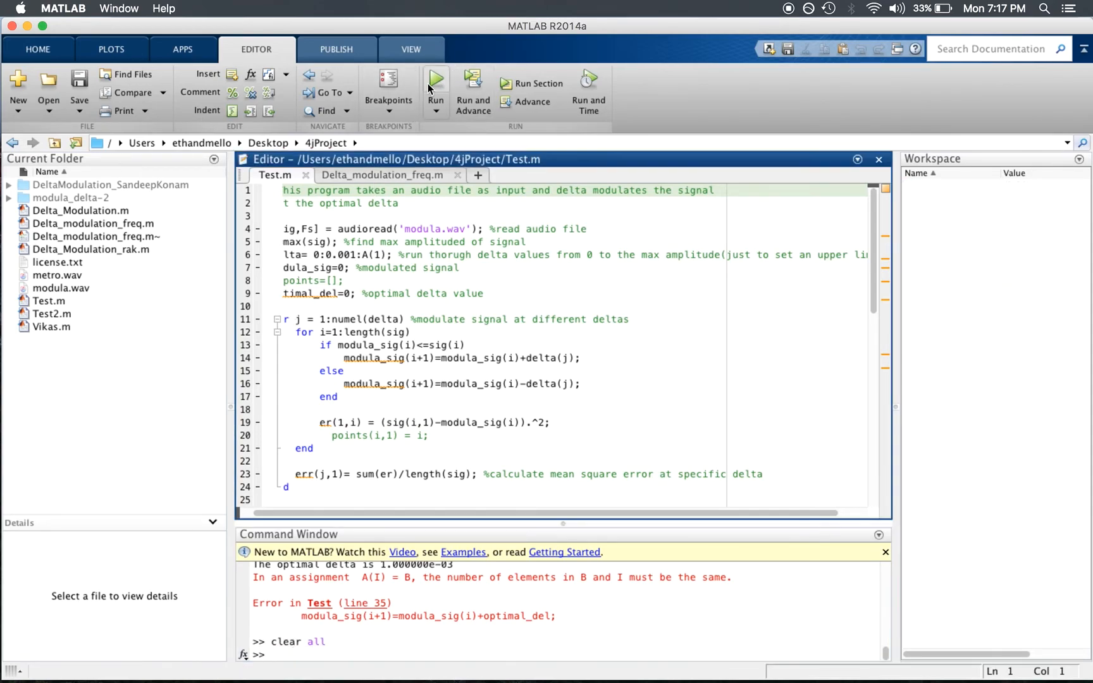
Rerun Test after clearing variables to plot modulated signal, original signal and error vs delta size.
click(435, 79)
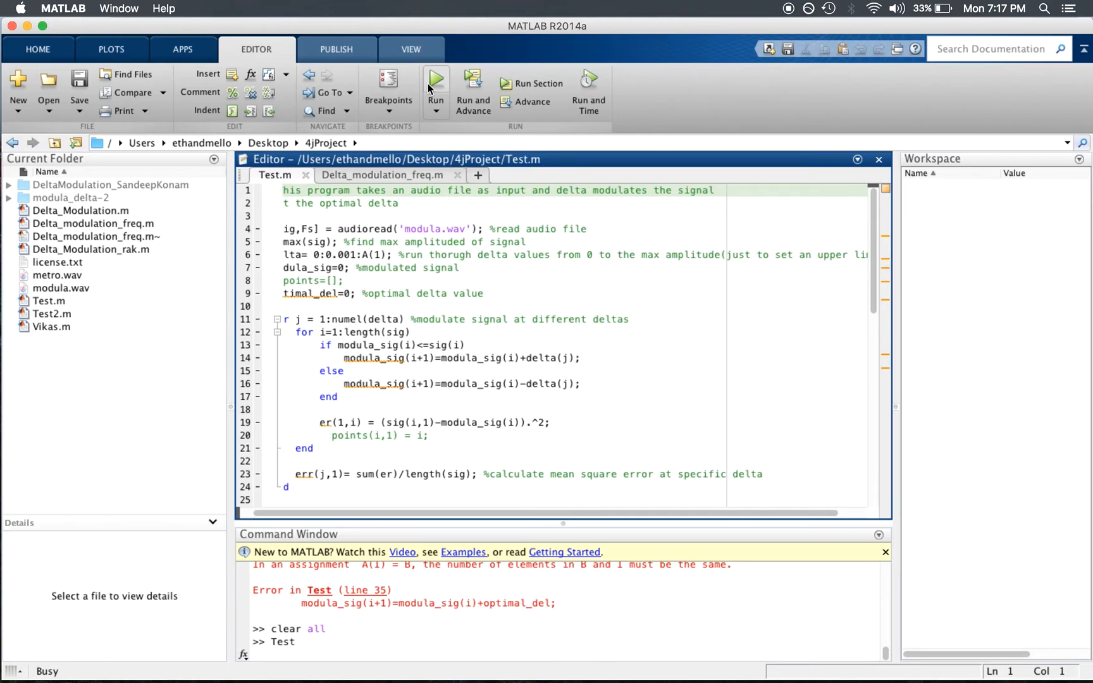
click(435, 78)
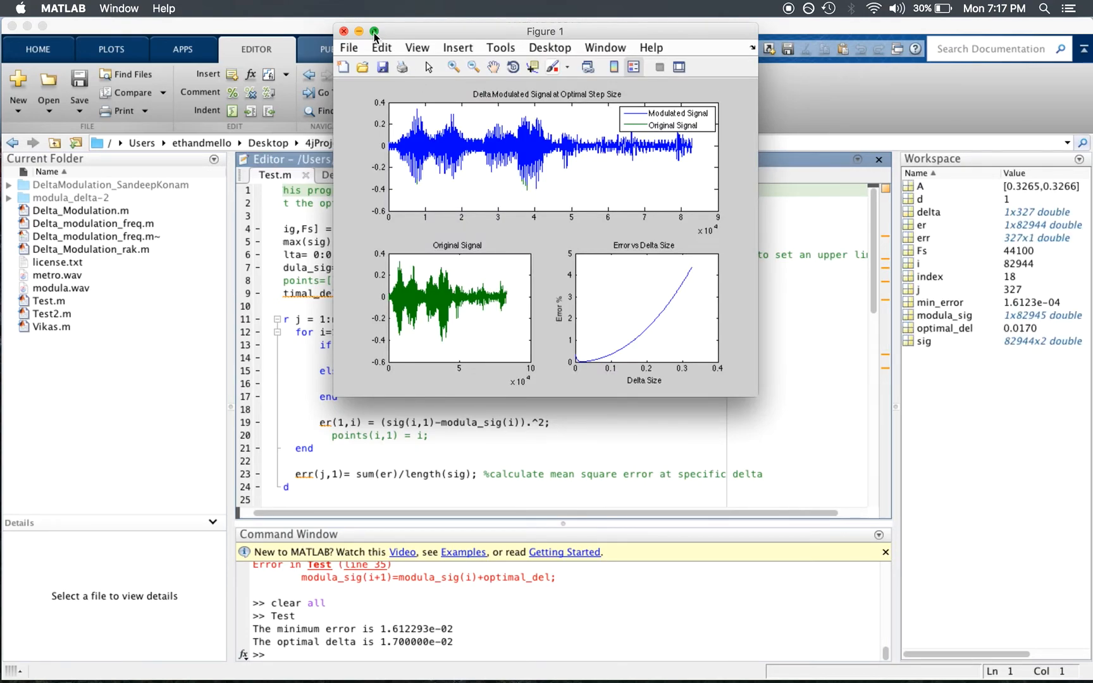
Enlarge the figure to inspect the signal plots and error-vs-delta curve.
click(374, 31)
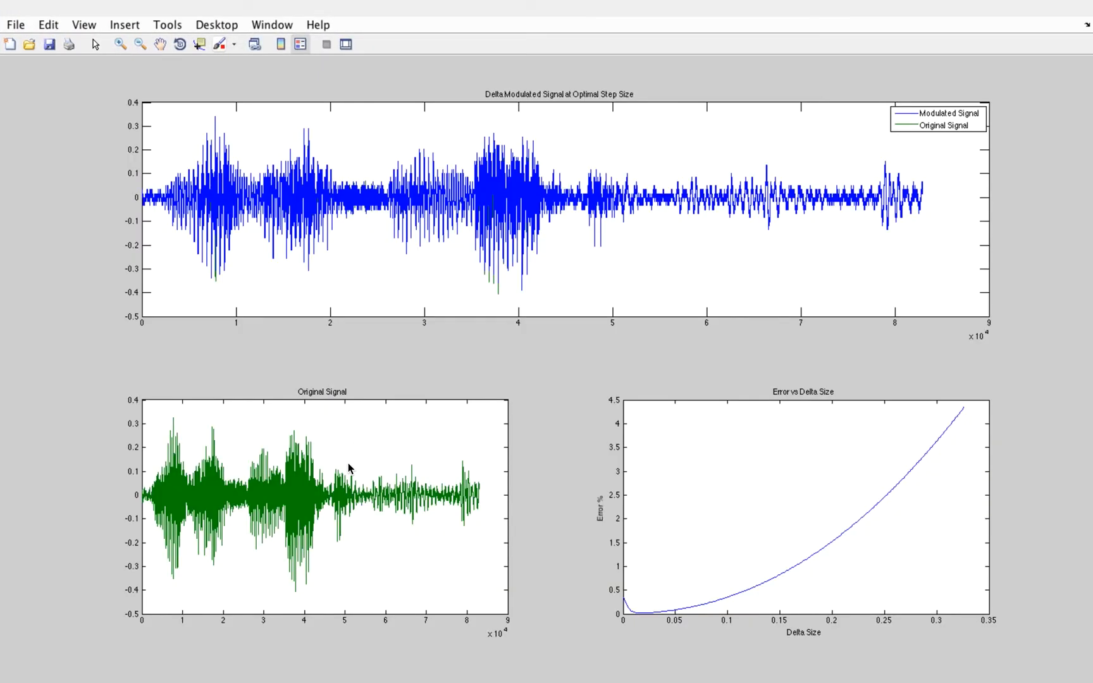
mouse_move(399, 659)
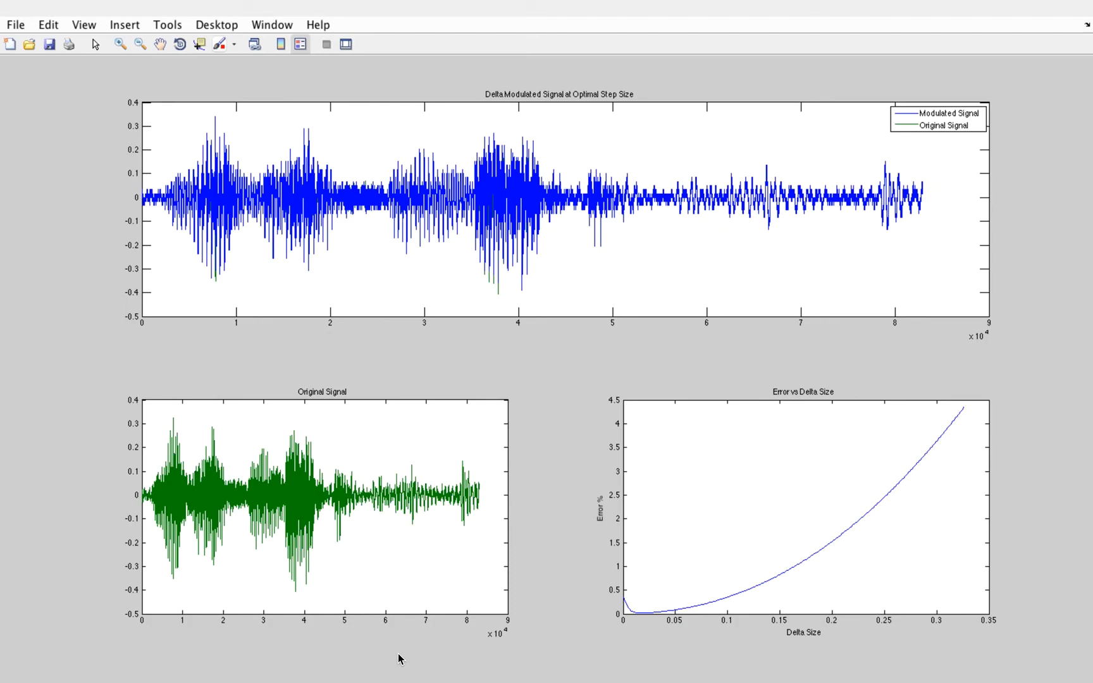
mouse_move(427, 108)
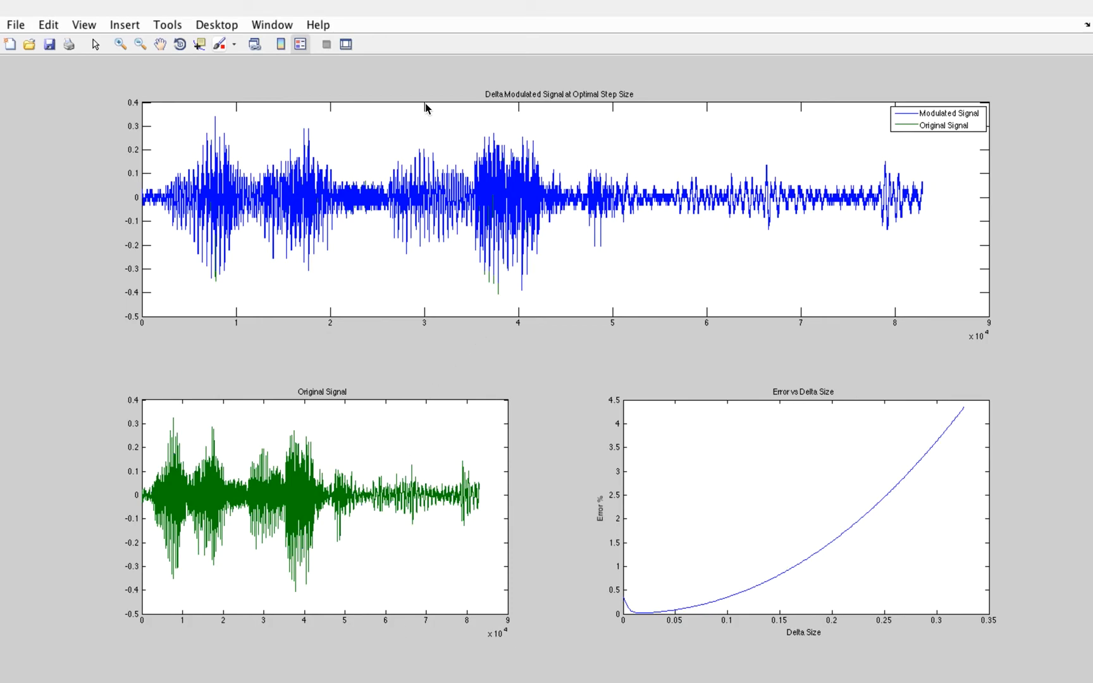
mouse_move(352, 256)
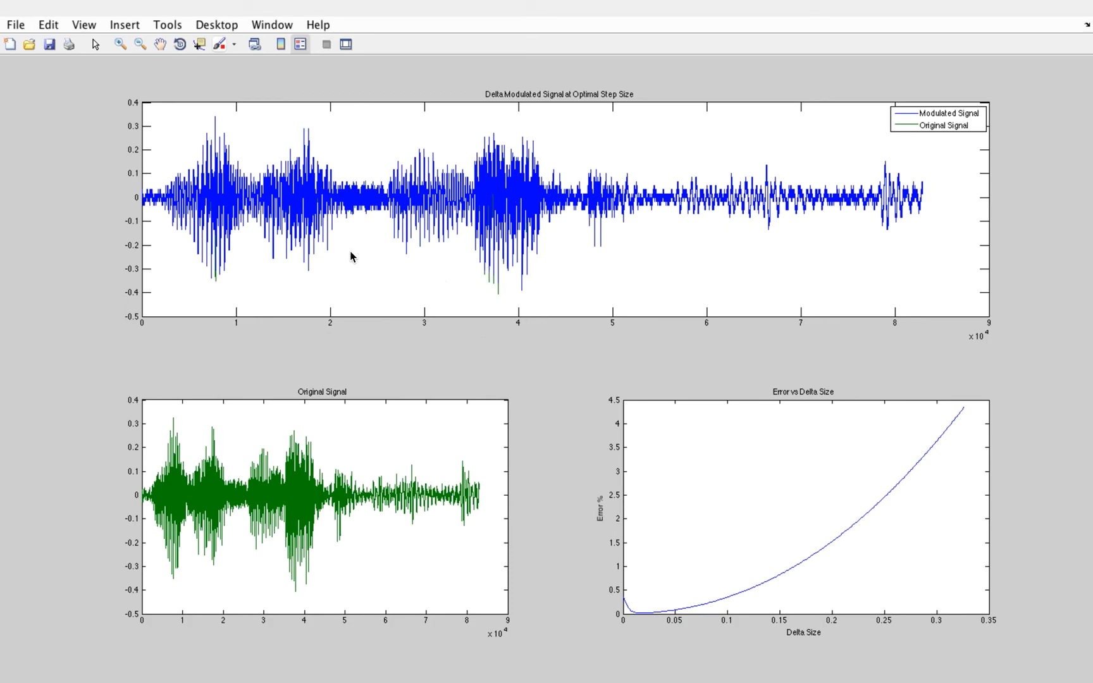
mouse_move(537, 227)
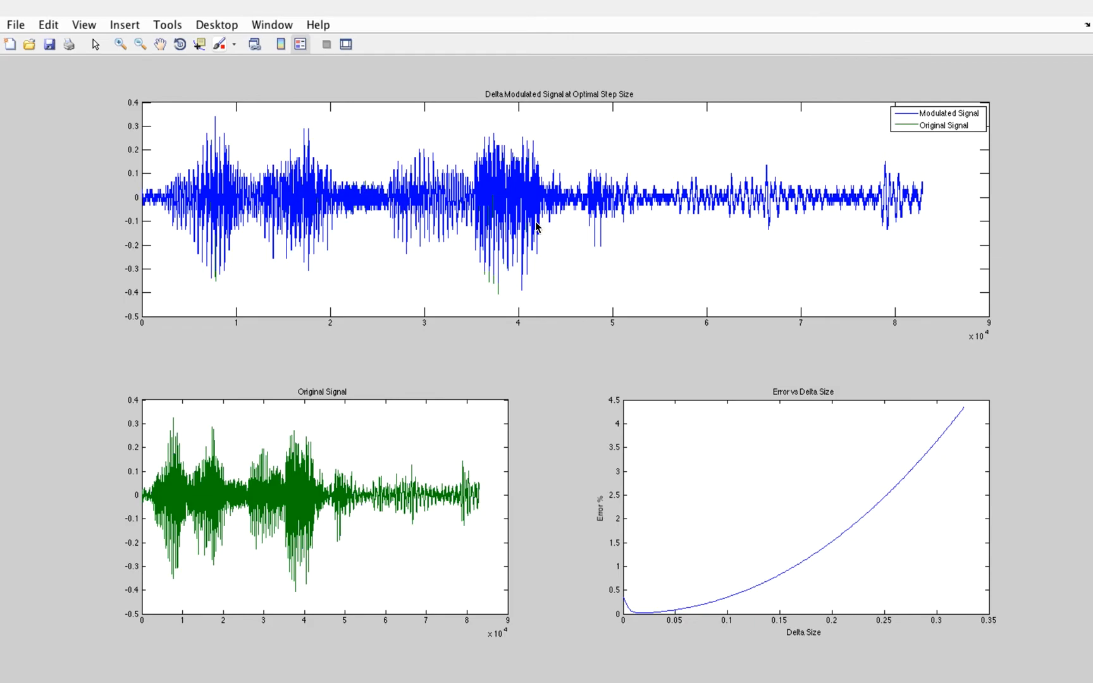
mouse_move(485, 286)
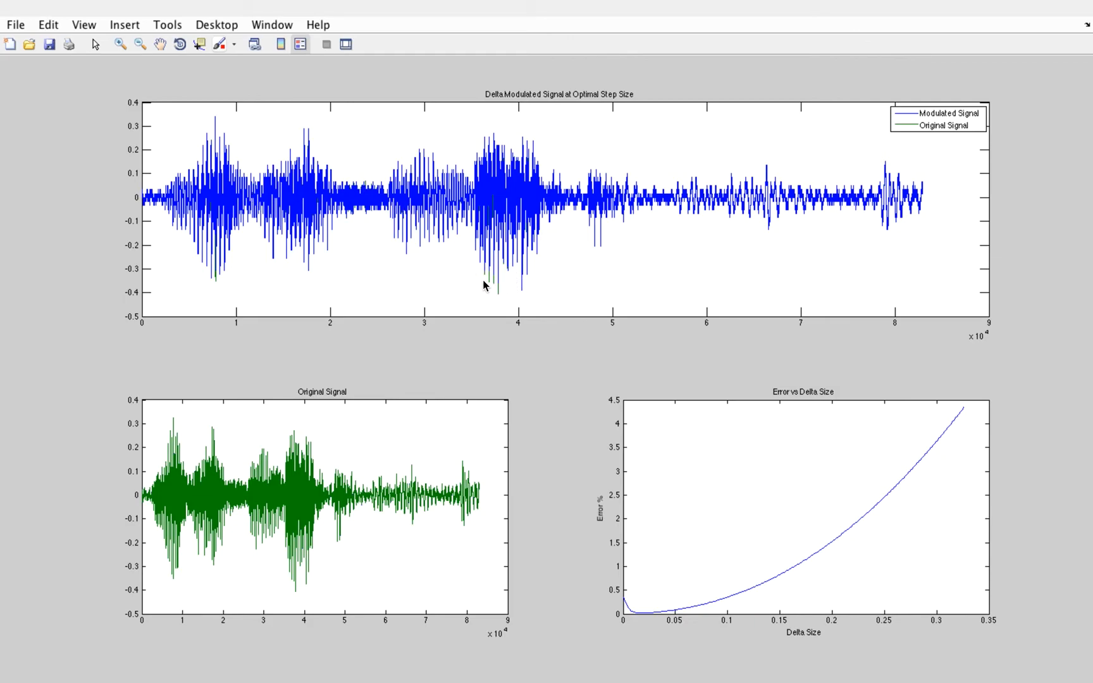
mouse_move(515, 298)
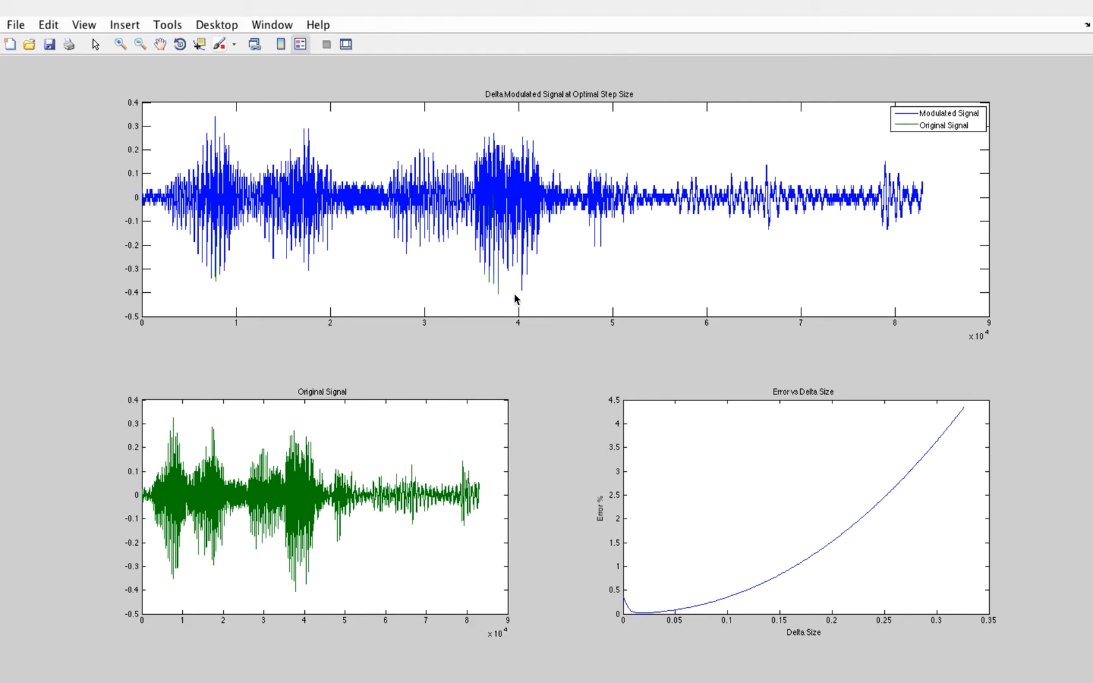
mouse_move(513, 287)
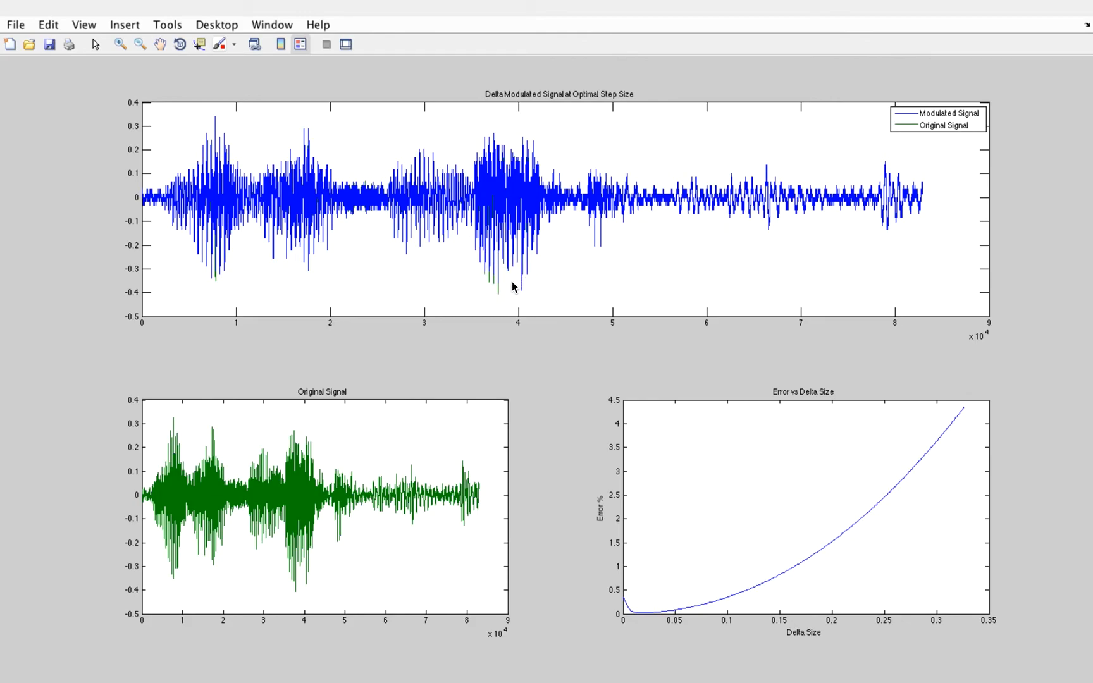
mouse_move(474, 259)
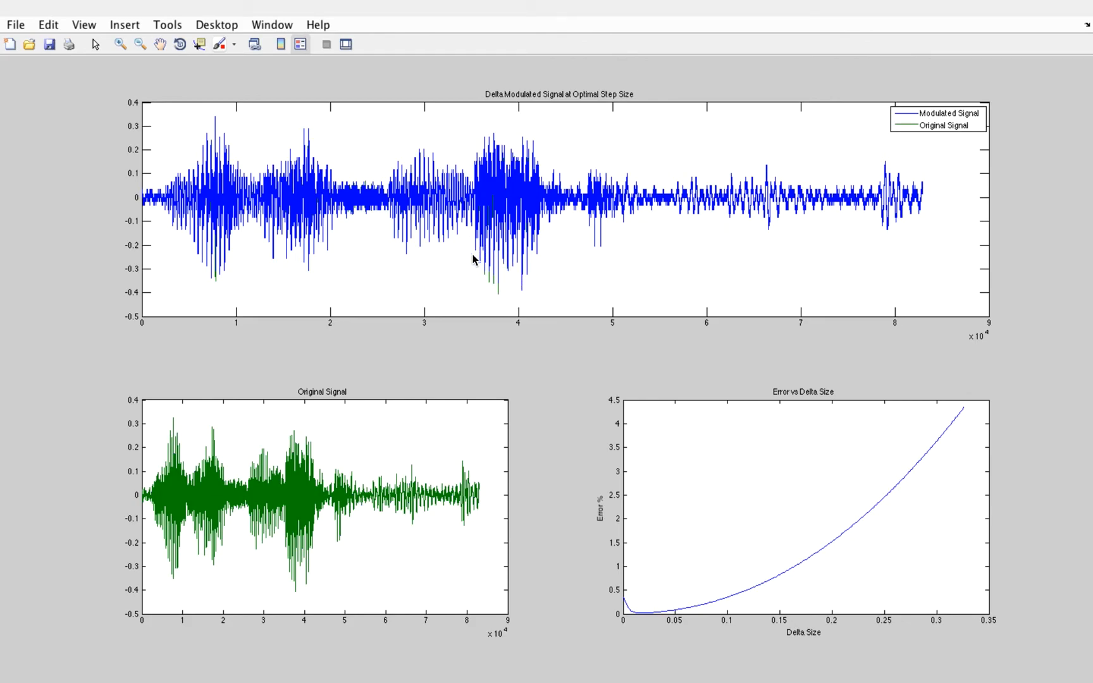
mouse_move(207, 244)
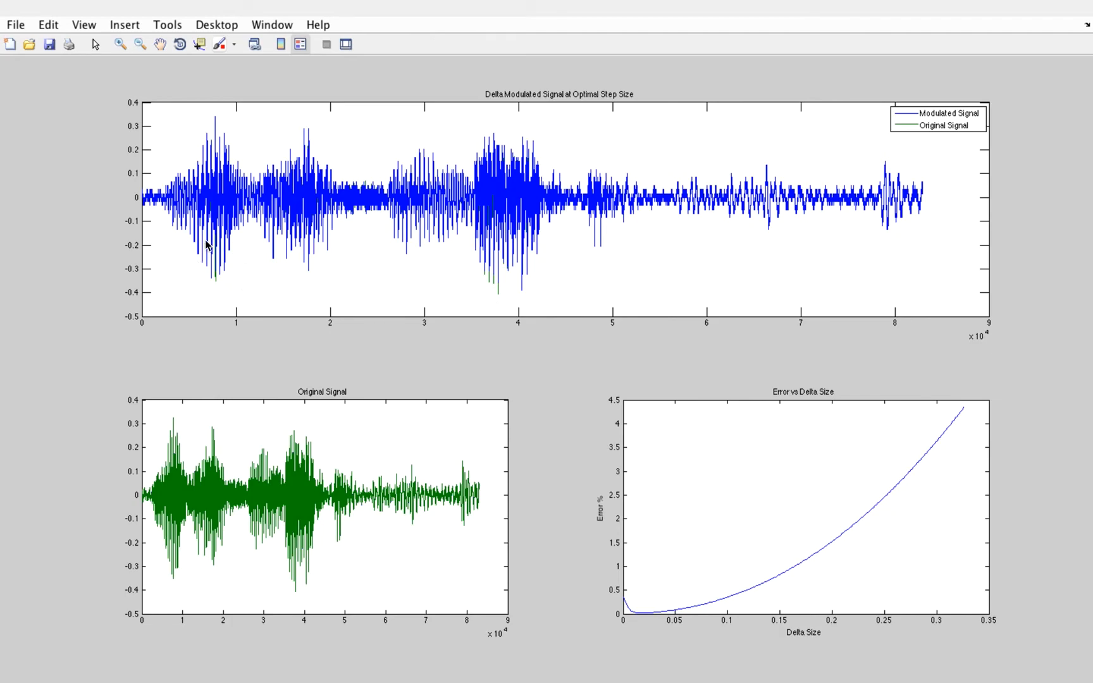
mouse_move(224, 277)
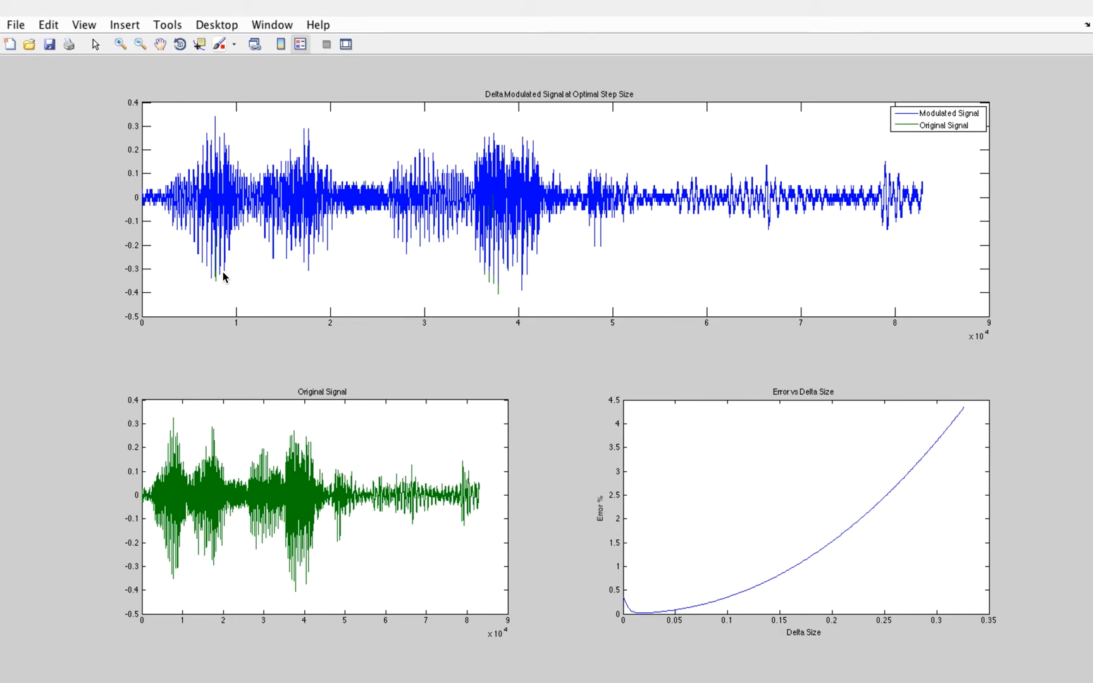
mouse_move(387, 419)
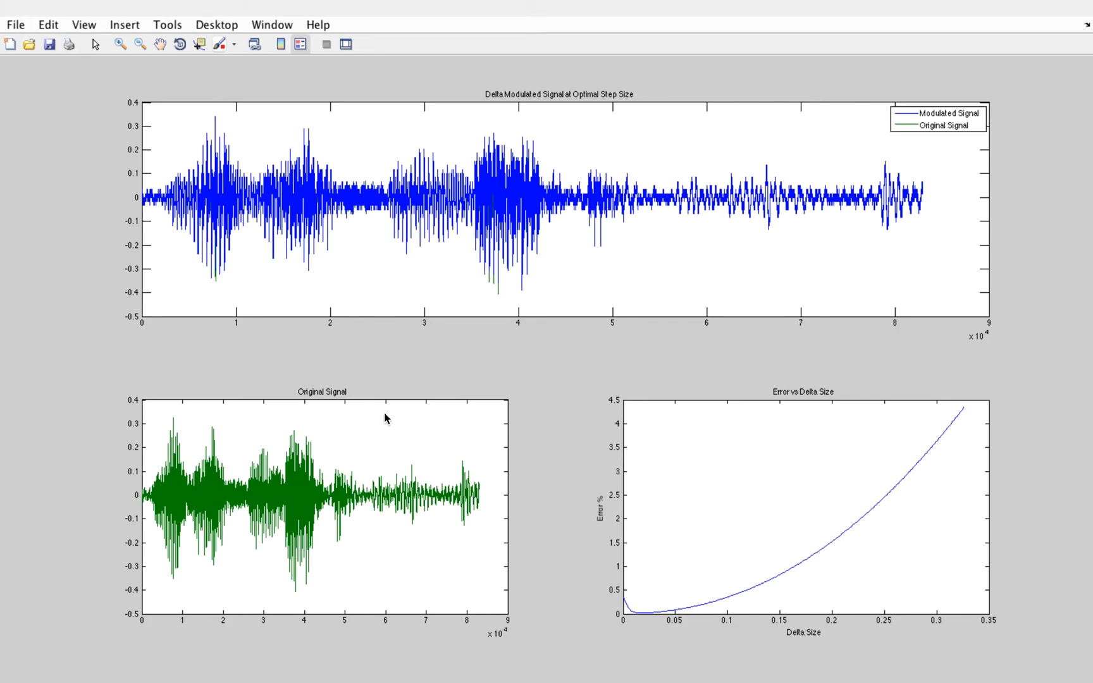
mouse_move(272, 568)
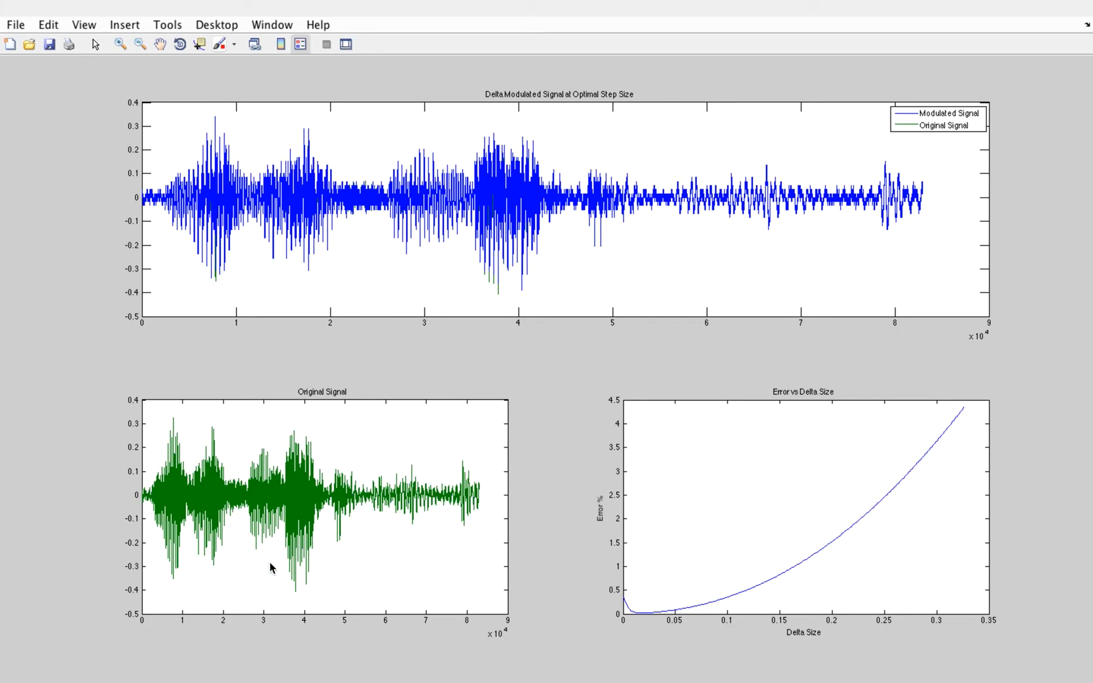
mouse_move(686, 563)
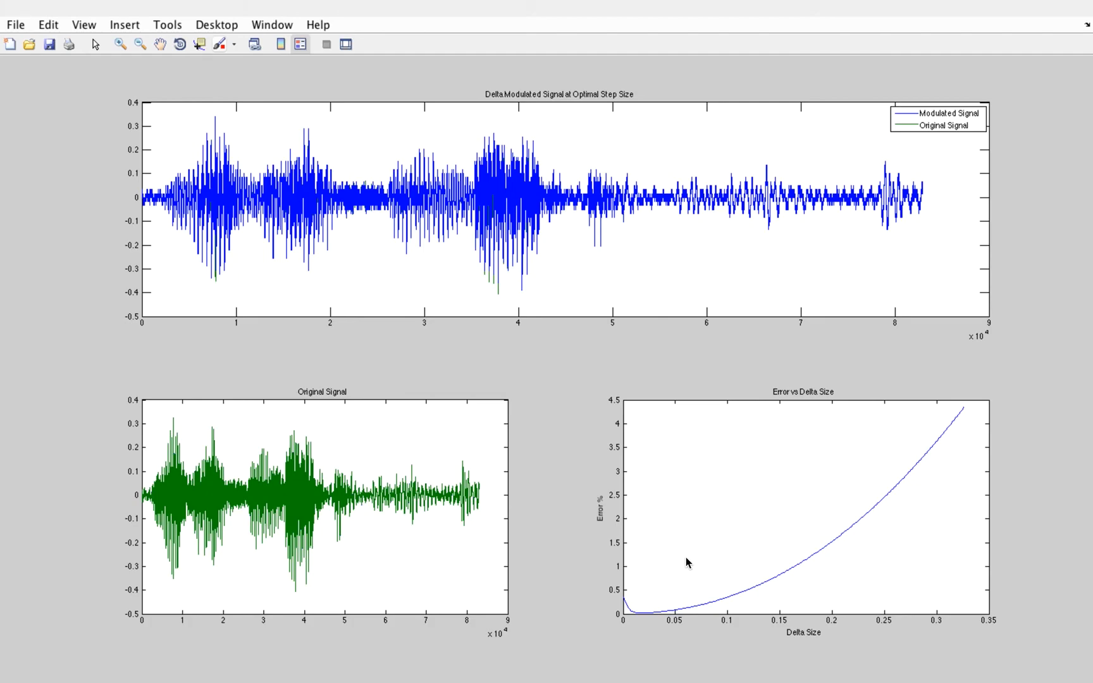
mouse_move(600, 561)
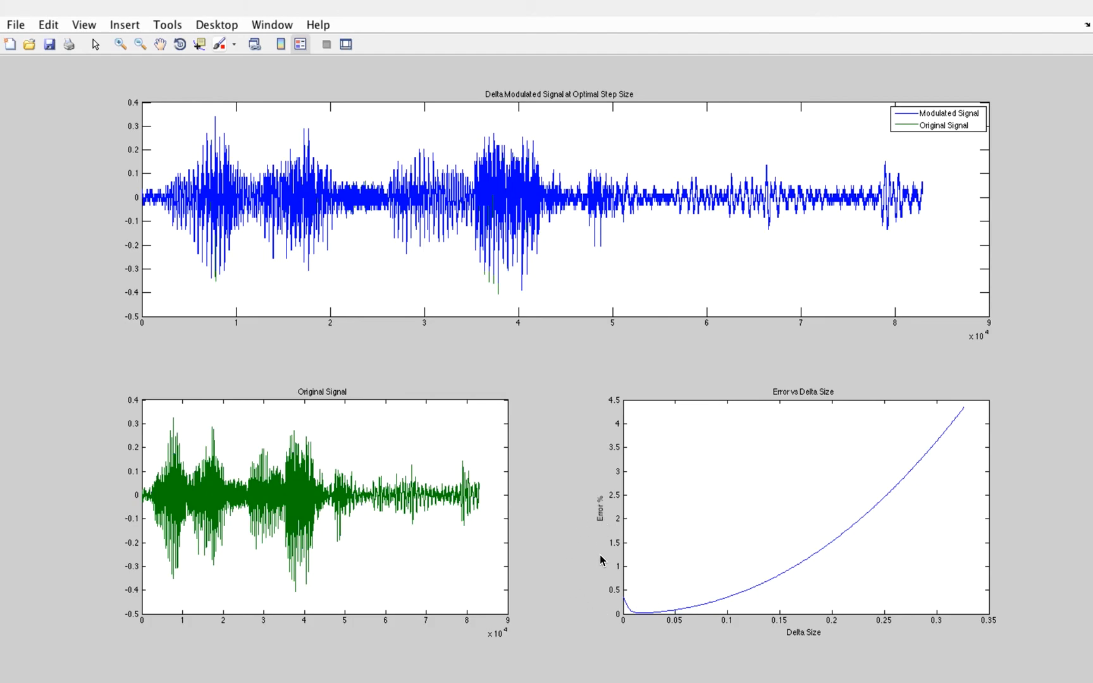
mouse_move(834, 644)
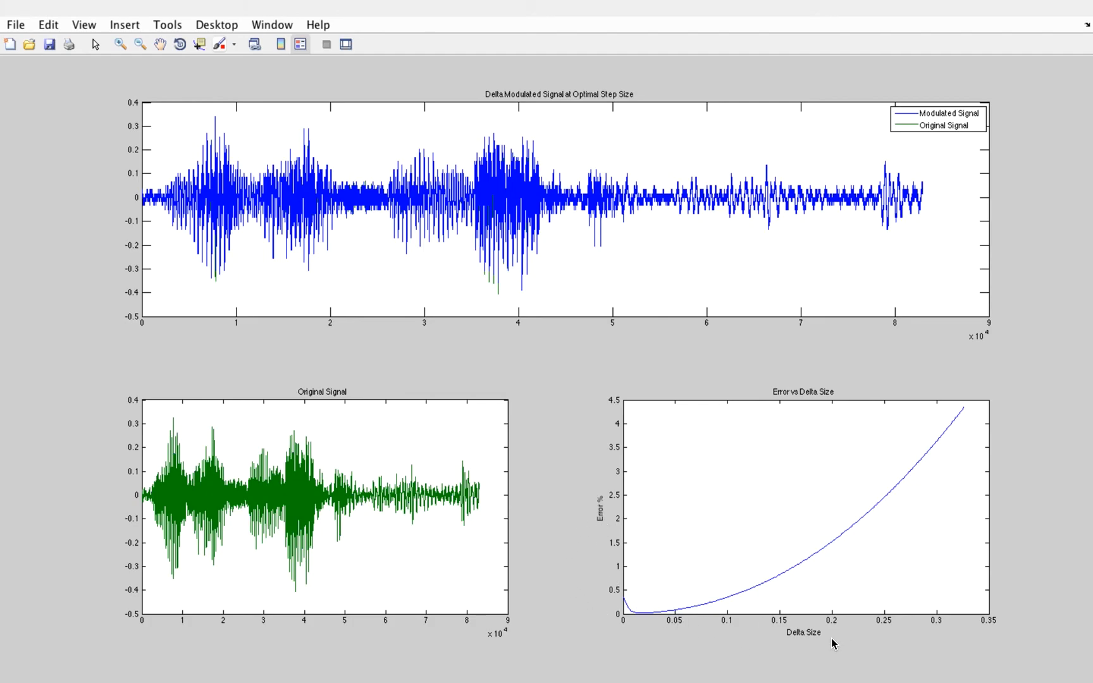
mouse_move(616, 592)
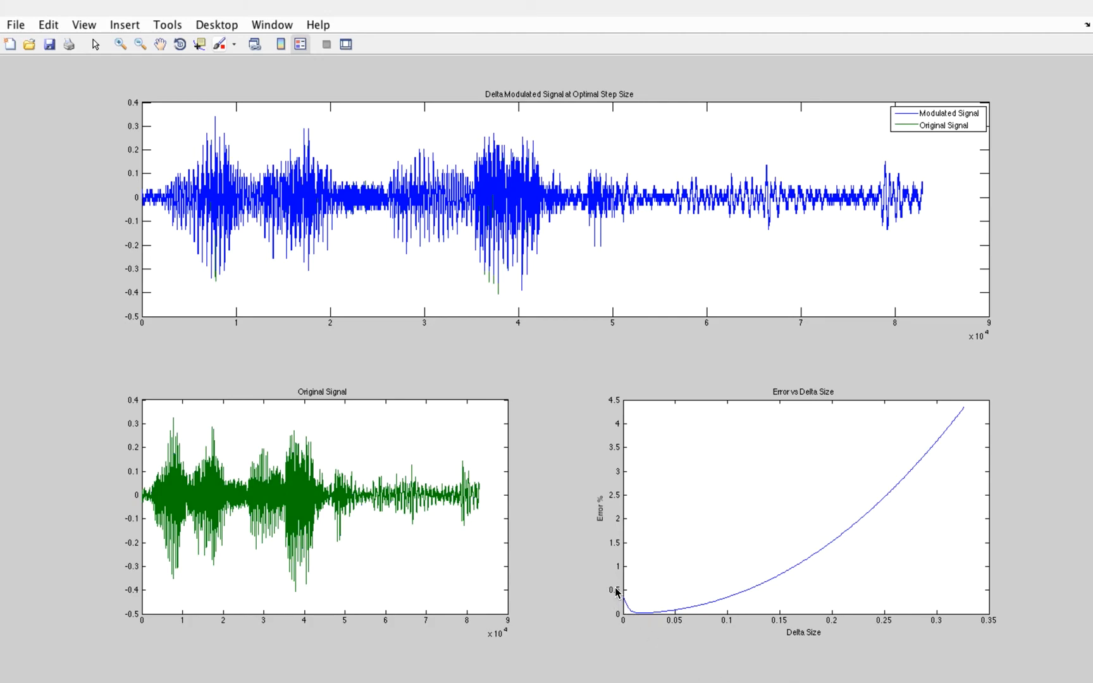
mouse_move(647, 619)
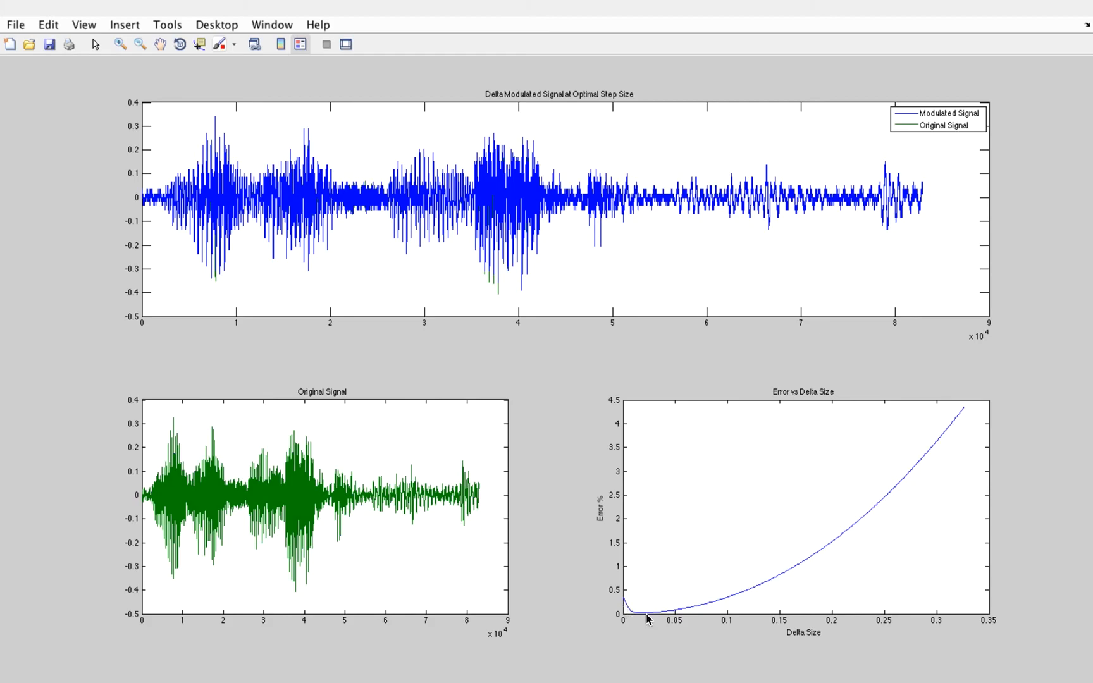
mouse_move(633, 624)
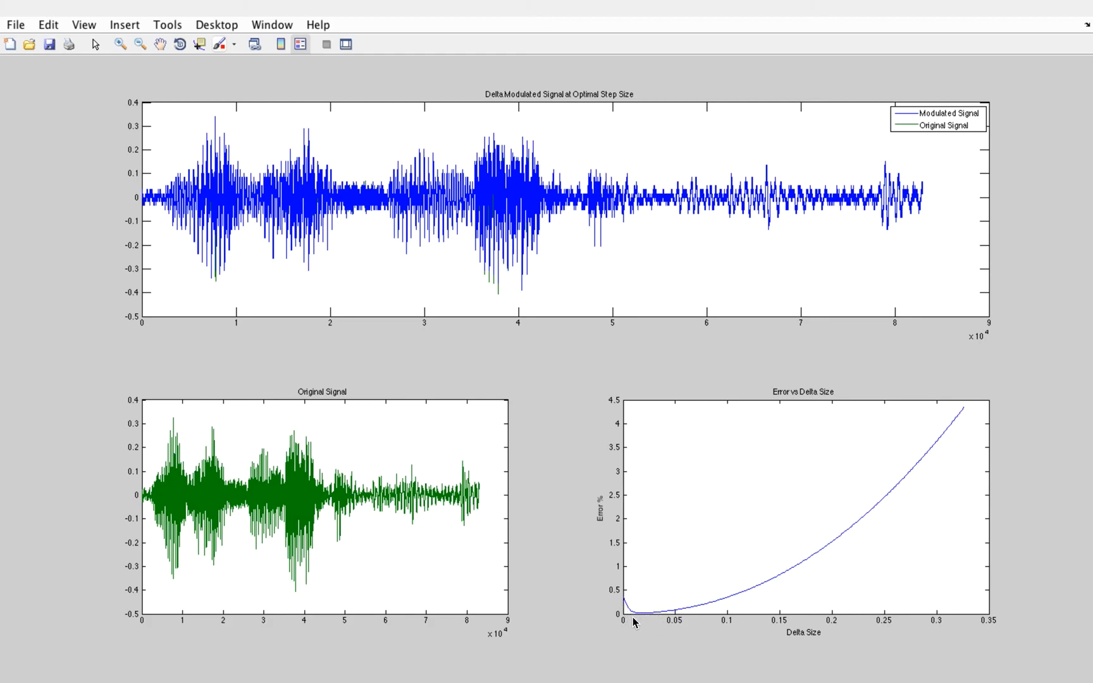
mouse_move(630, 616)
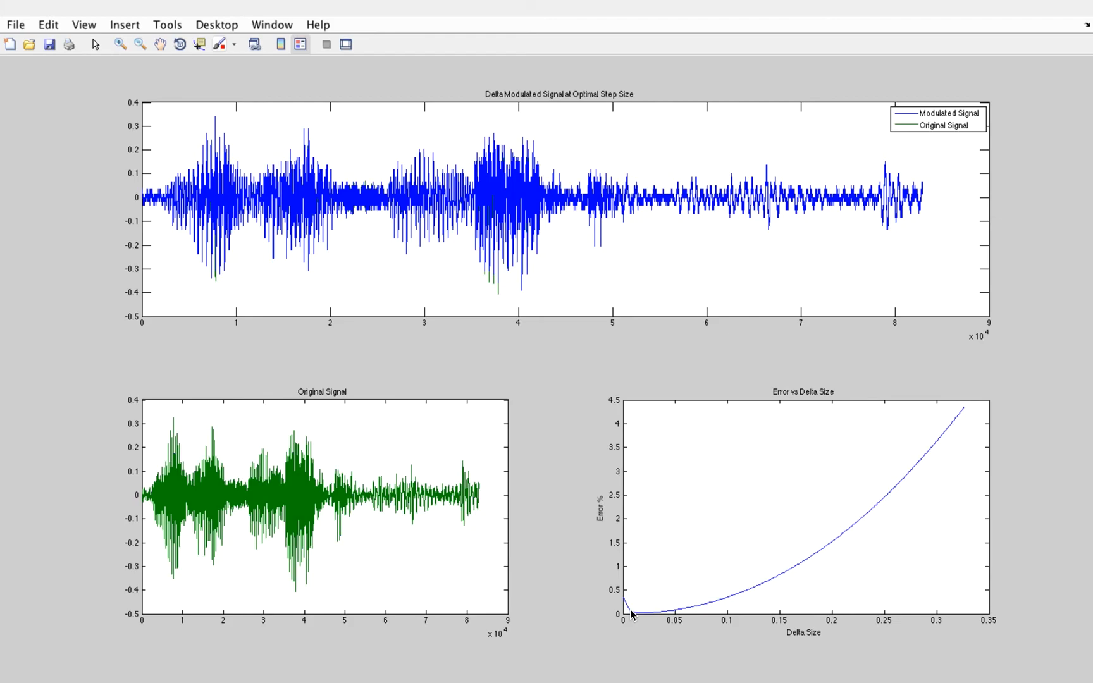
mouse_move(603, 538)
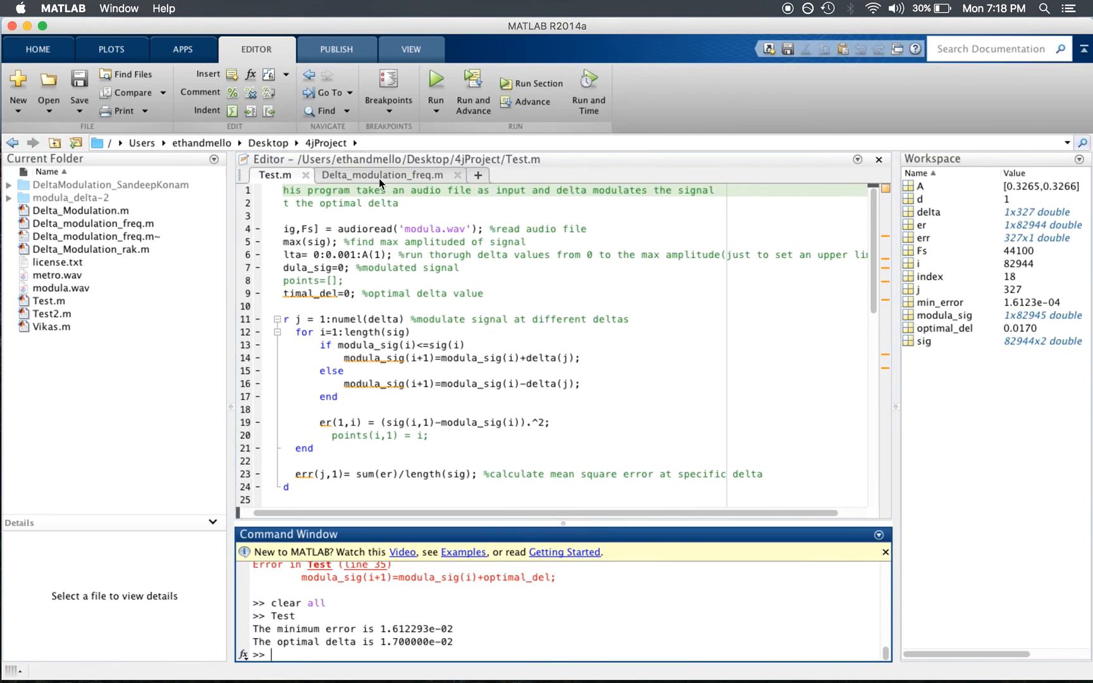
Clear the workspace and run Delta_modulation_freq to plot Error vs # of samples.
click(382, 175)
text(c)
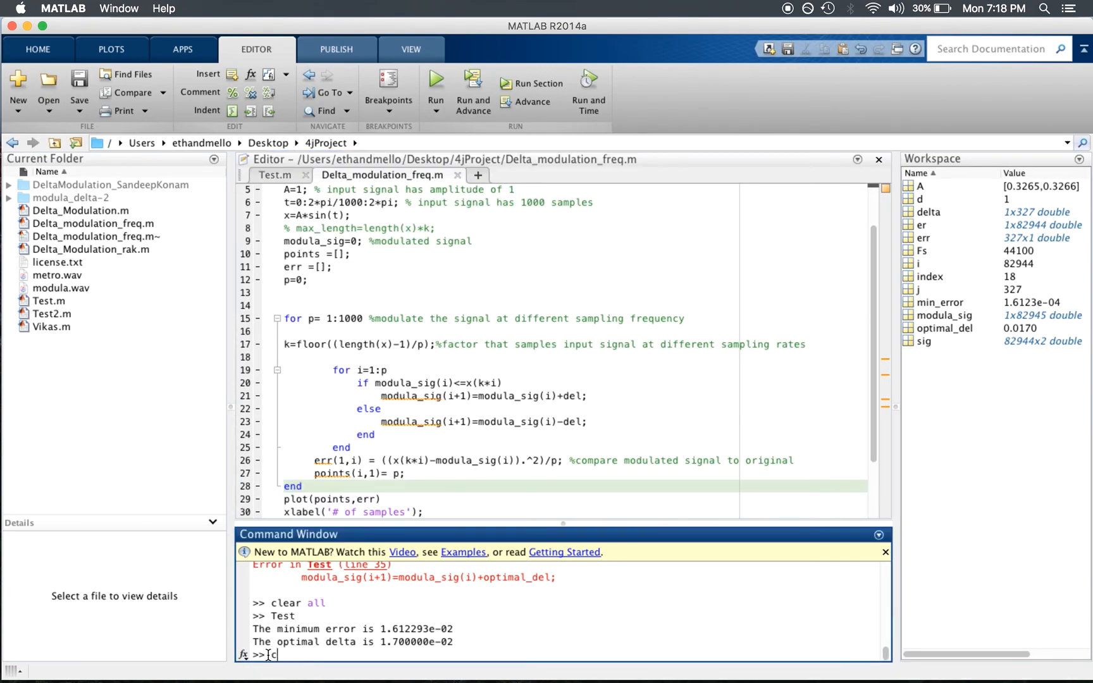
text(lear all)
key(Return)
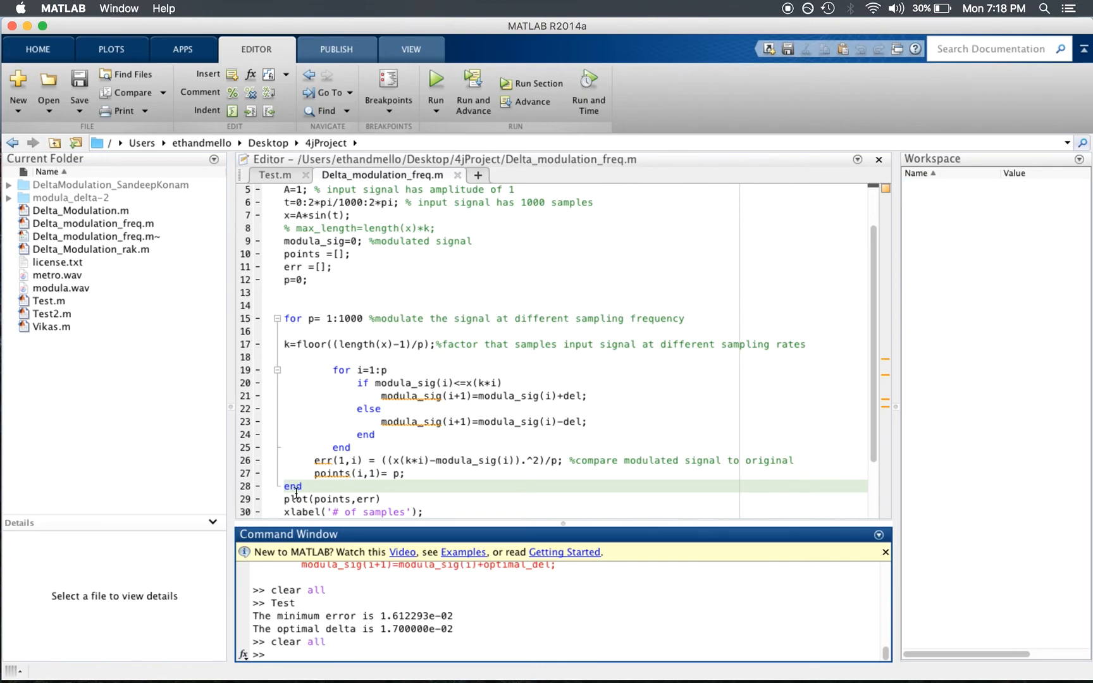
scroll(up, 3)
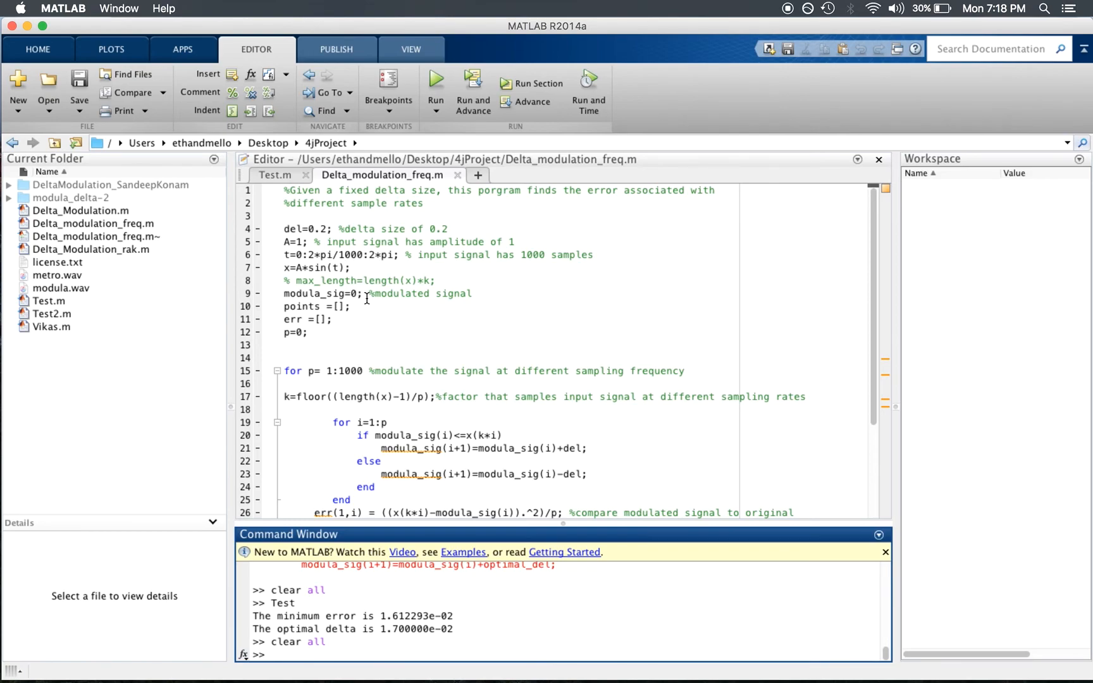
mouse_move(435, 91)
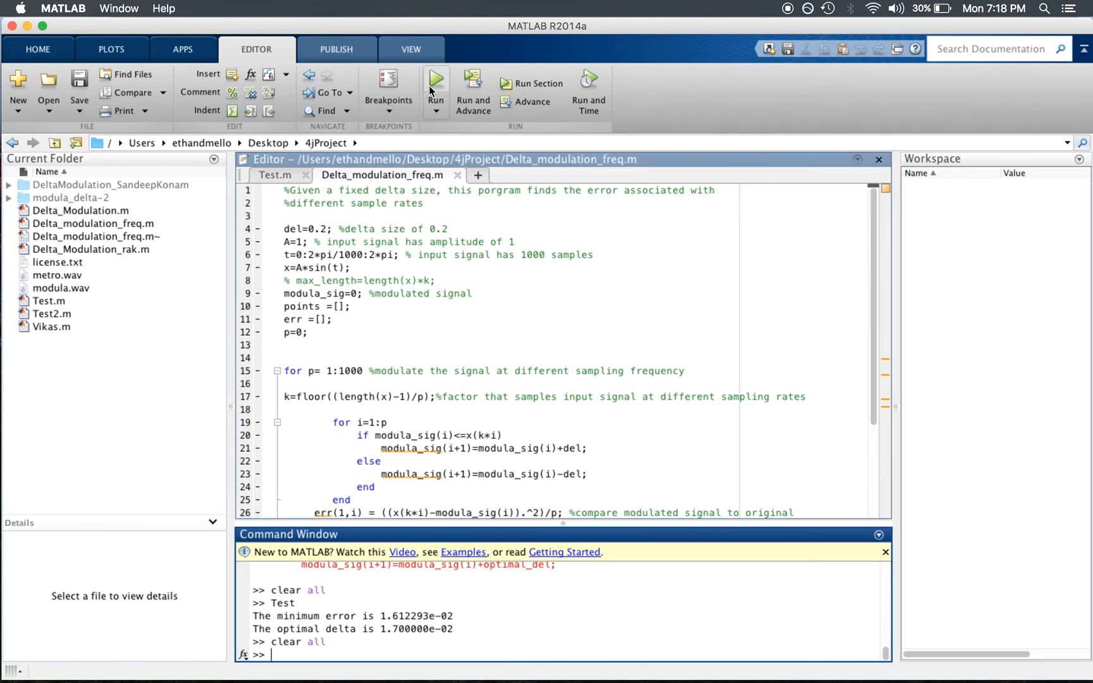
click(435, 79)
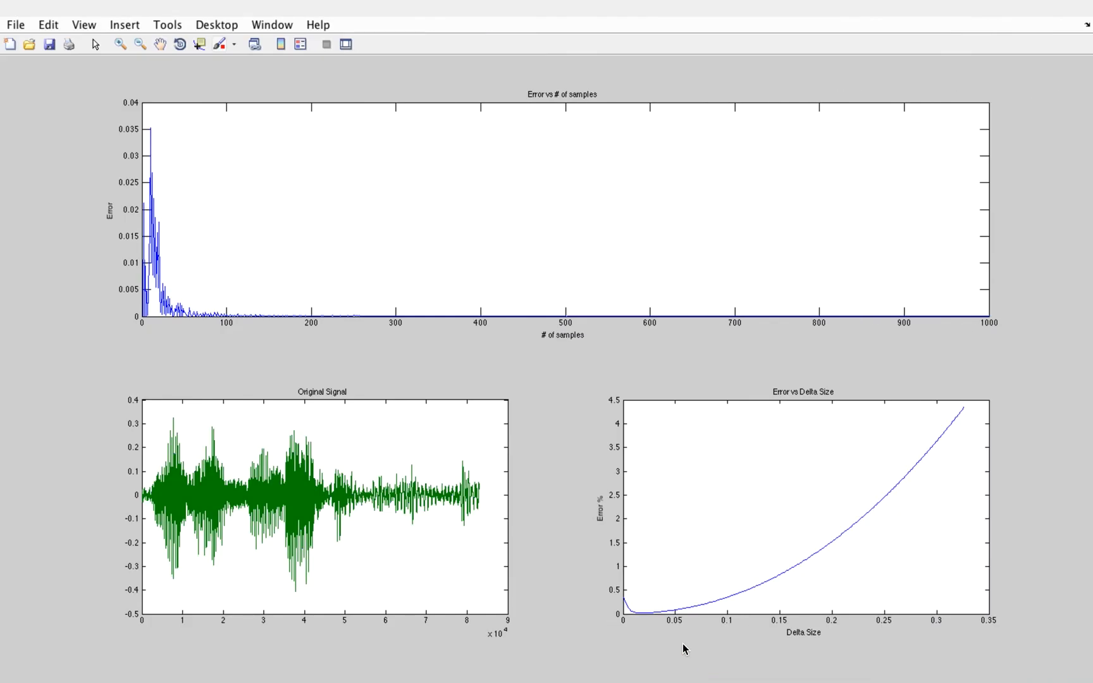
mouse_move(435, 459)
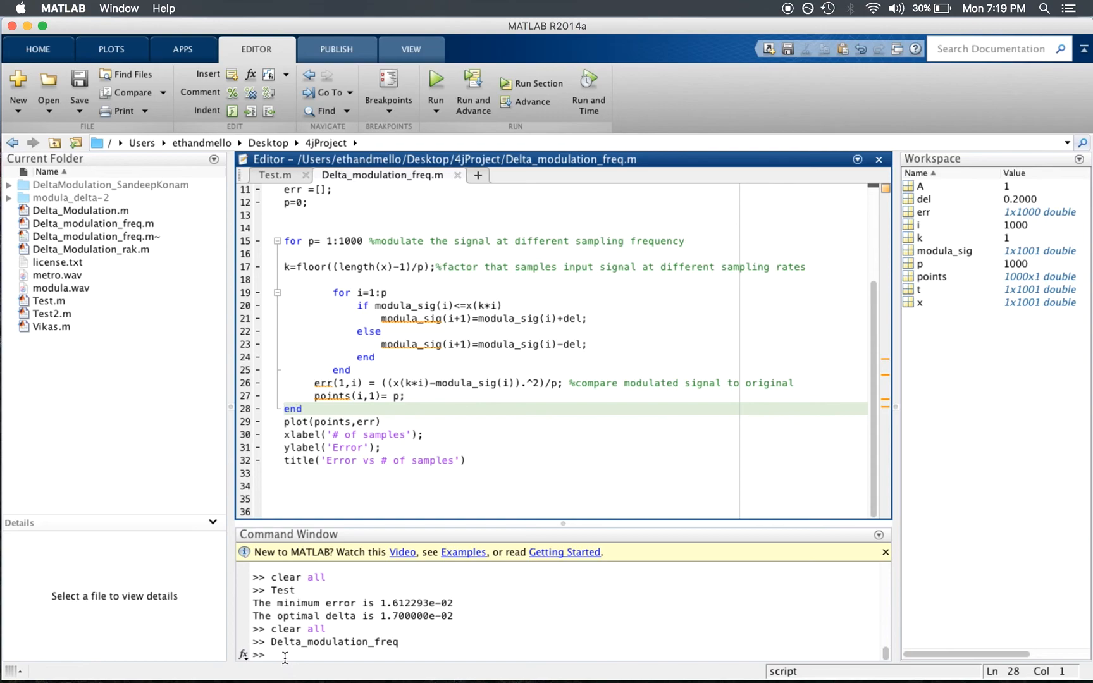
Rerun Delta_modulation_freq from the Command Window and enlarge its Error vs # of samples figure.
text(Delta_modulation_freq)
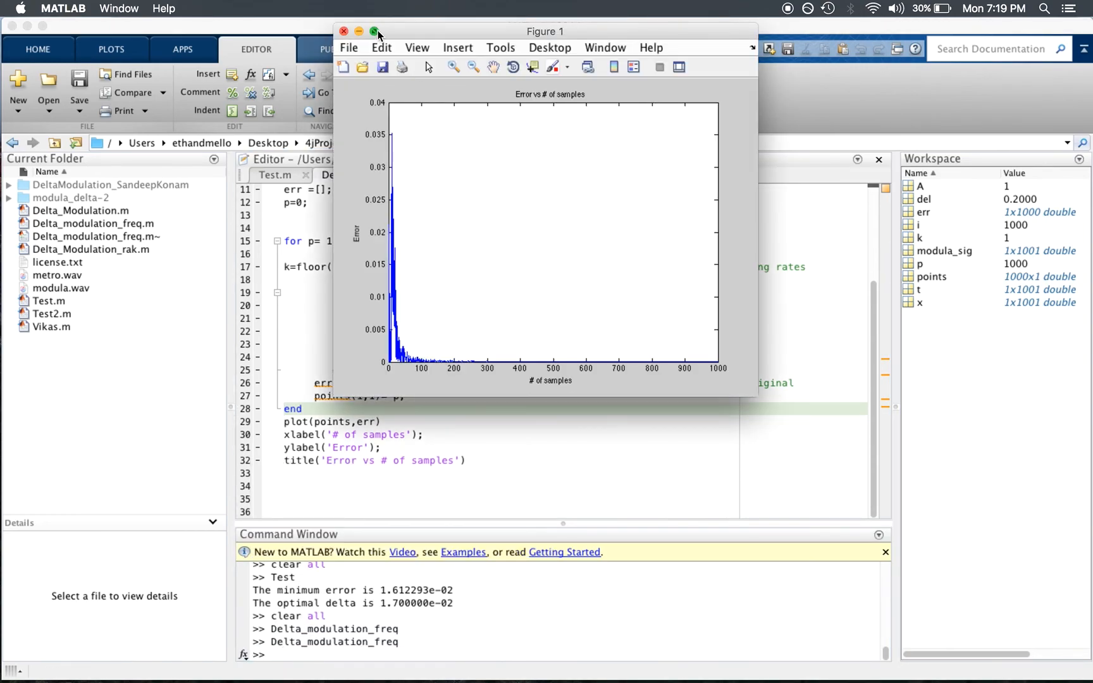
click(375, 32)
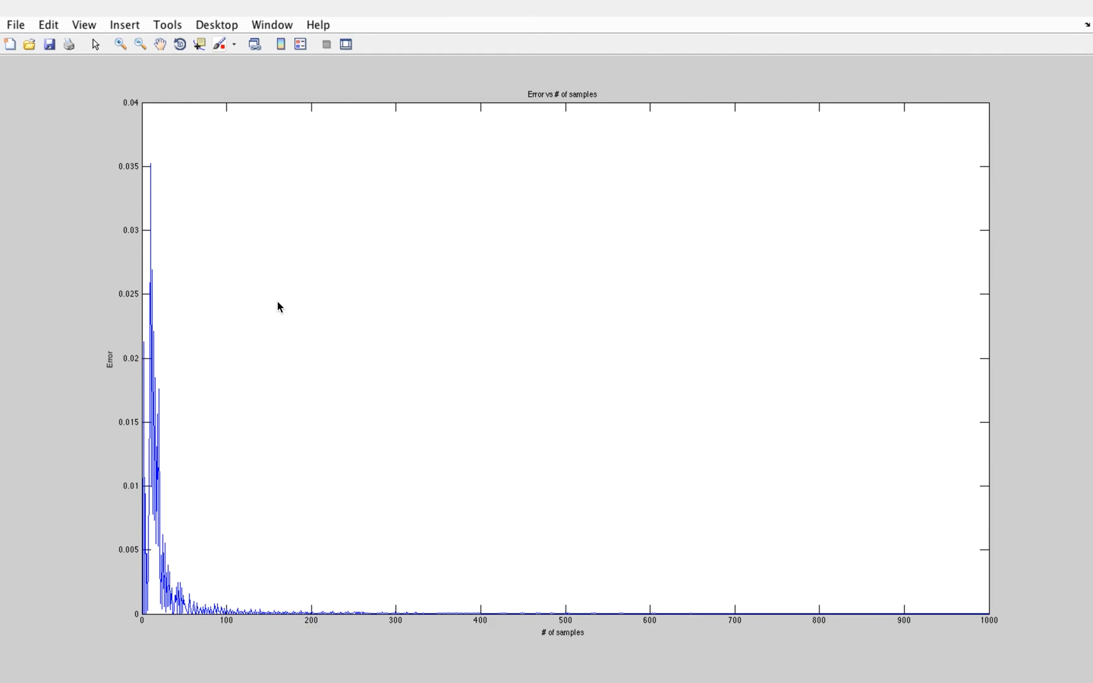
mouse_move(167, 167)
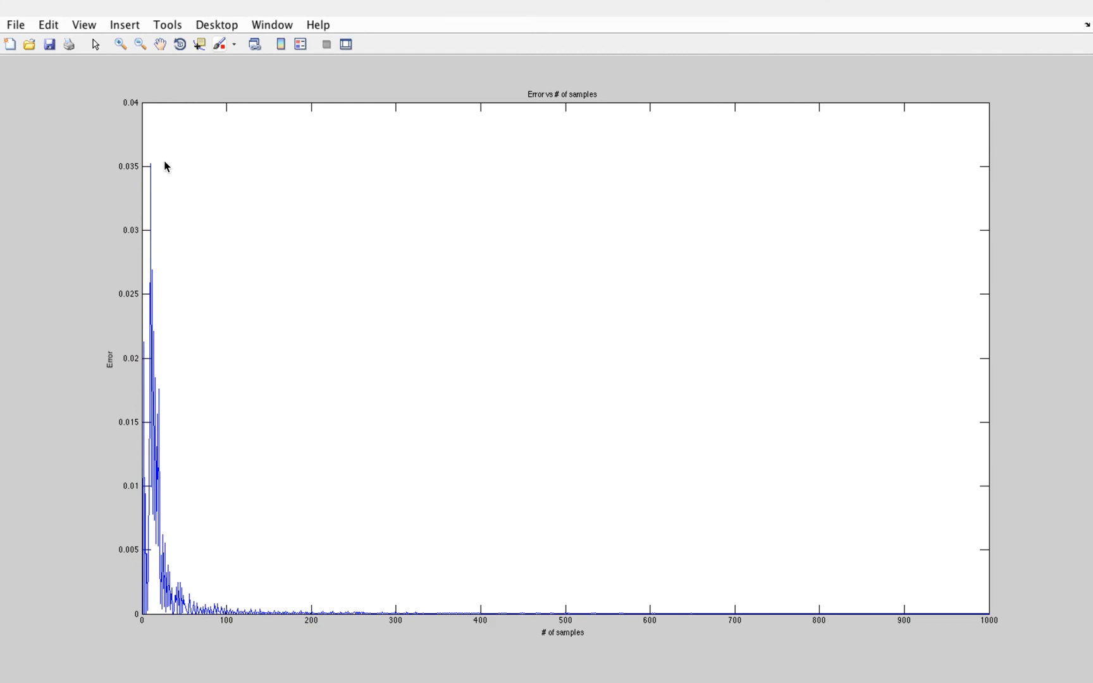
mouse_move(157, 379)
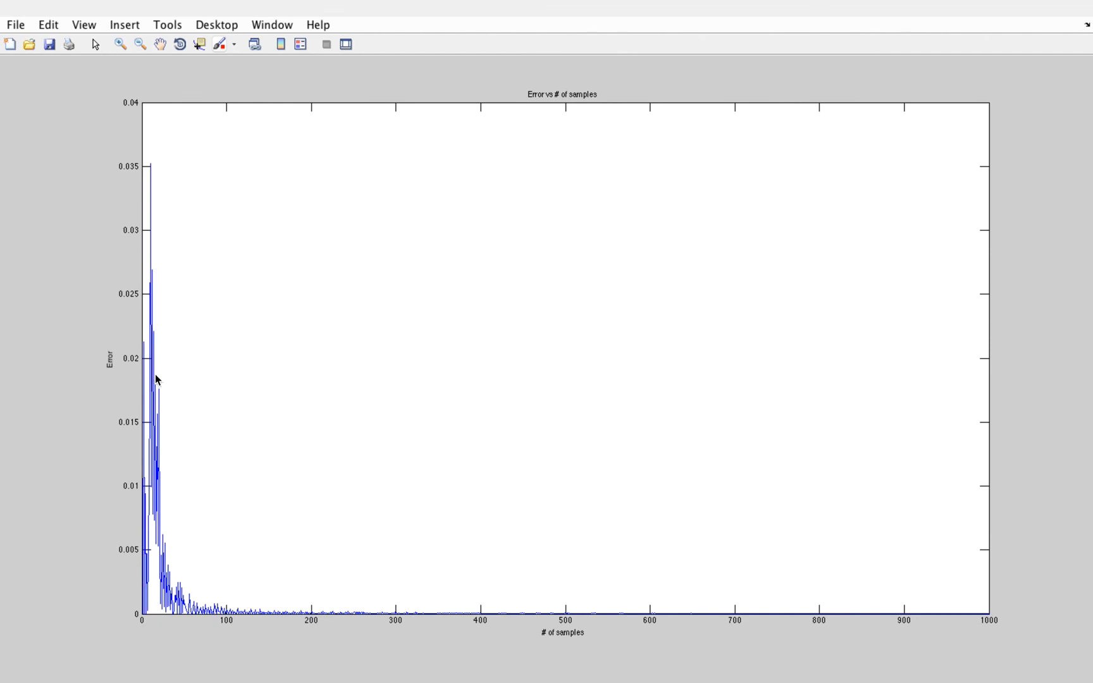
mouse_move(955, 631)
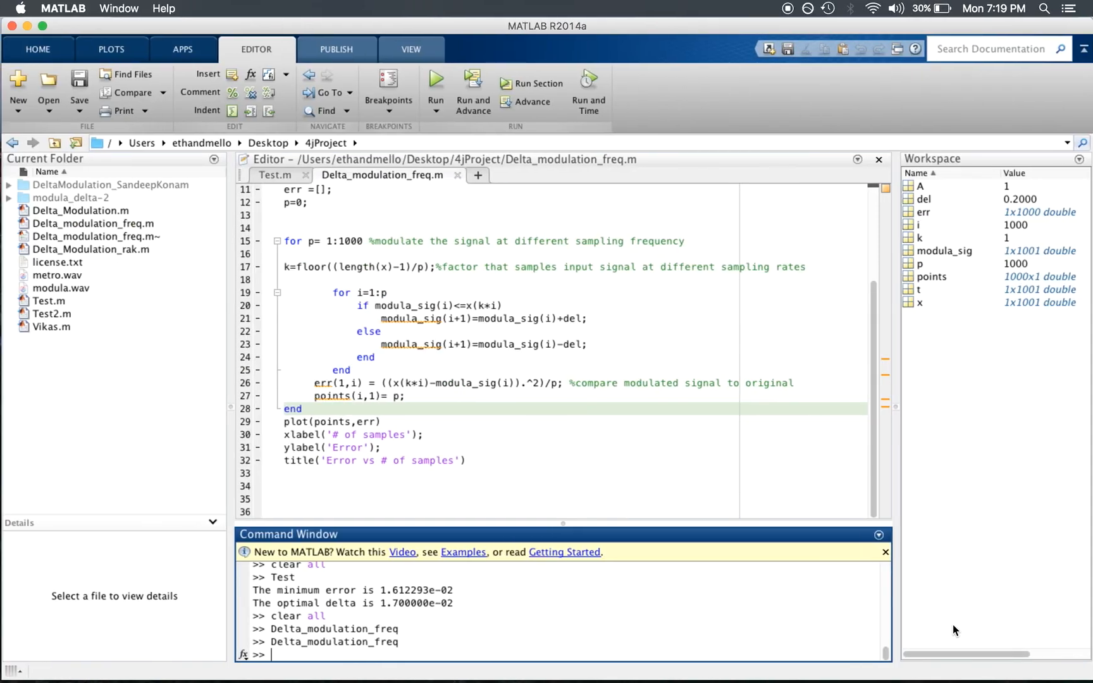
mouse_move(876, 491)
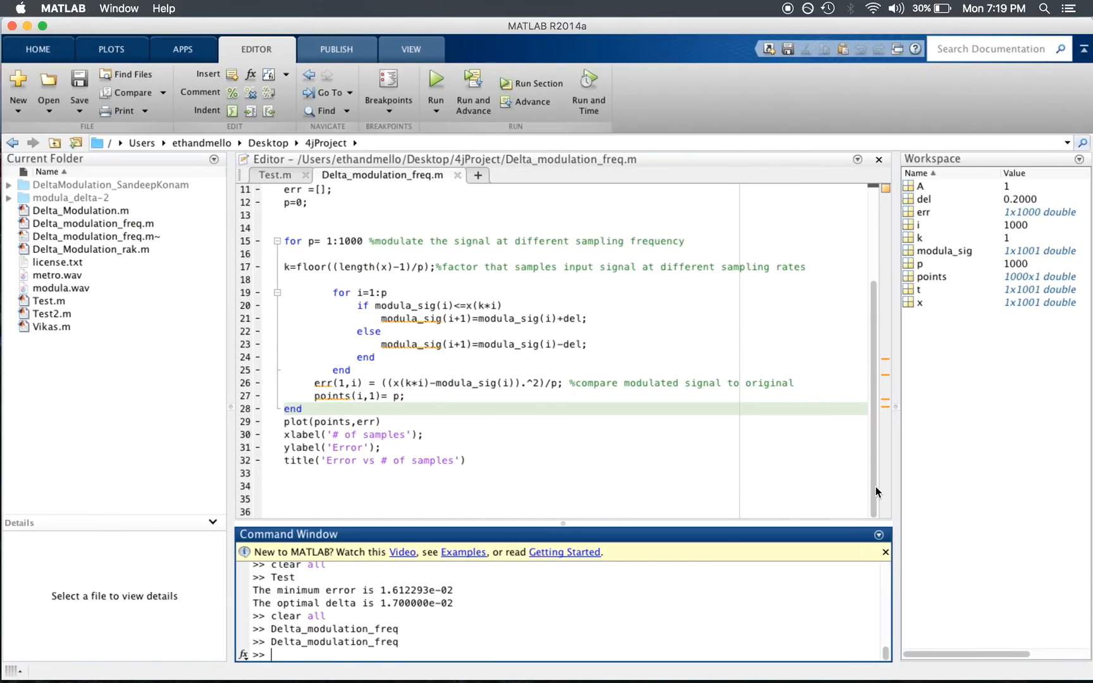